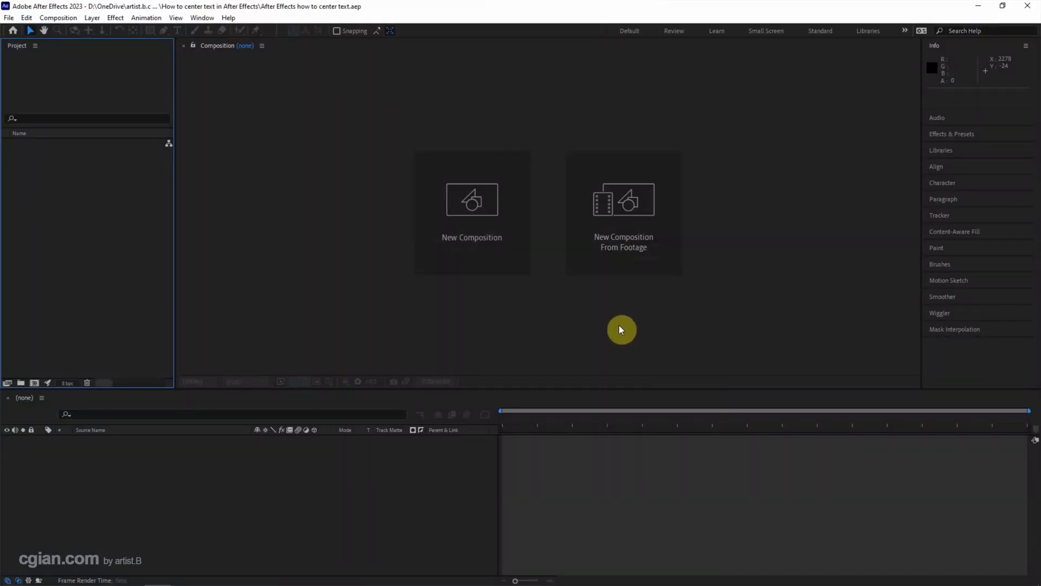
{"action": "mouse_move", "coordinate": [477, 261]}
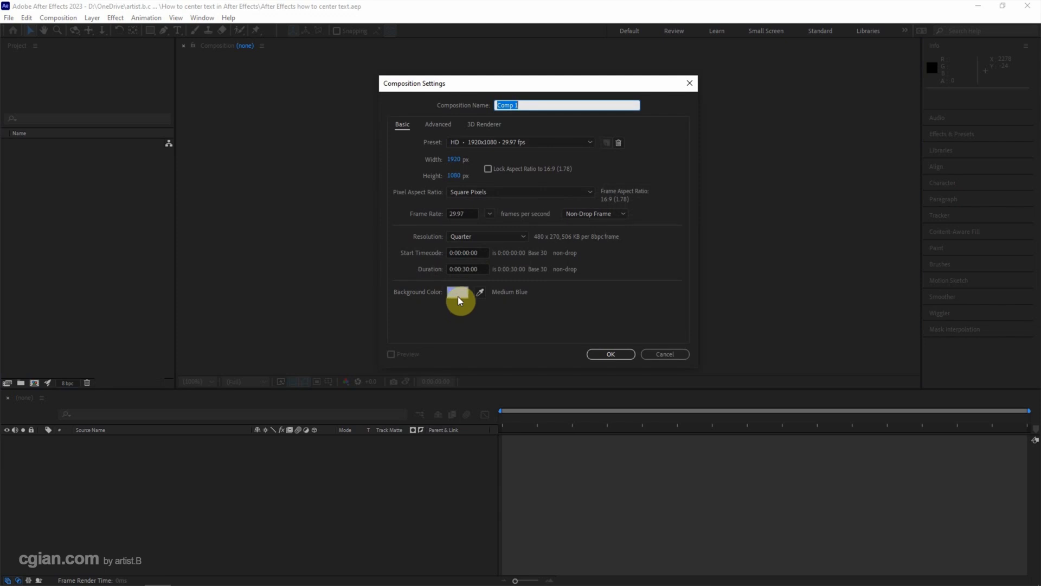
- Confirm Composition Settings to create the 1920×1080 'Comp 1' with the purple background
{"action": "left_click", "coordinate": [608, 353]}
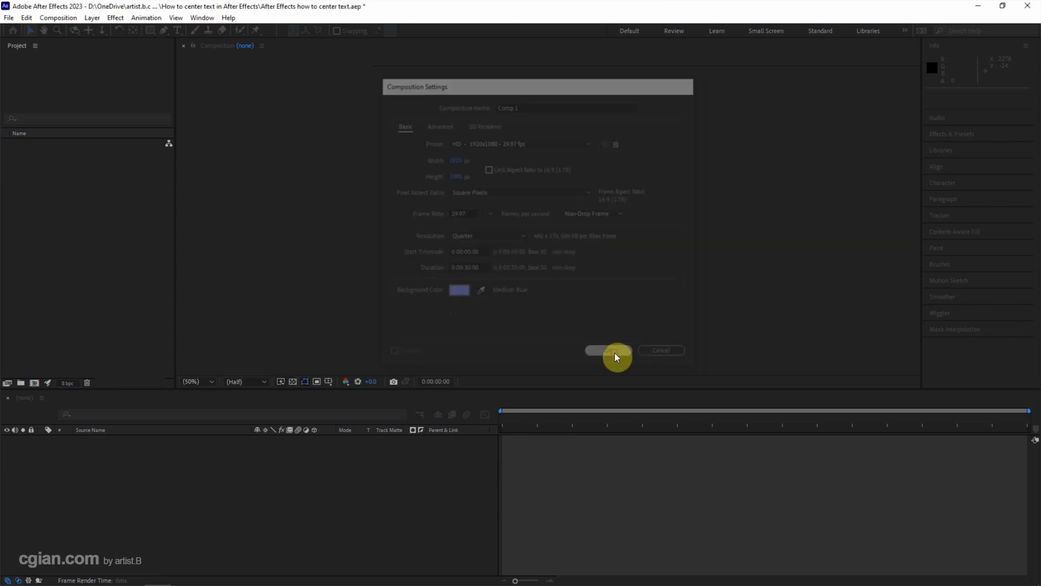
{"action": "left_click", "coordinate": [607, 350]}
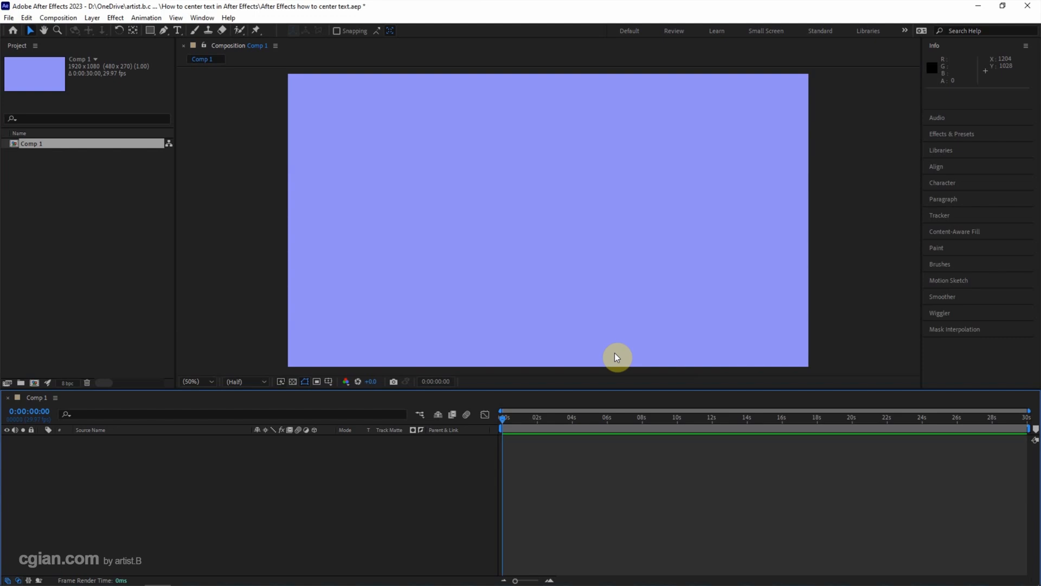
{"action": "mouse_move", "coordinate": [254, 156]}
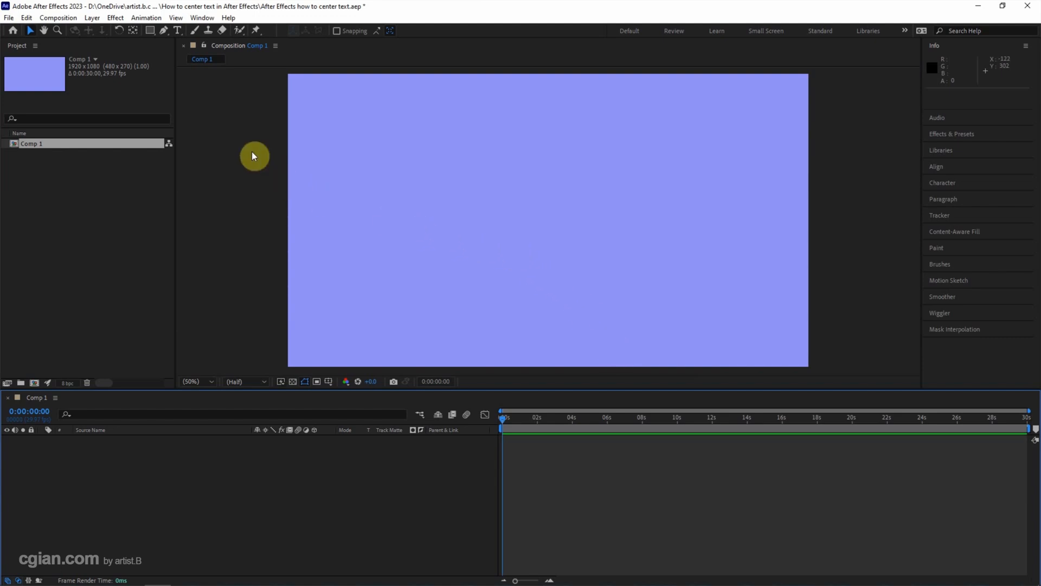
{"action": "mouse_move", "coordinate": [176, 30]}
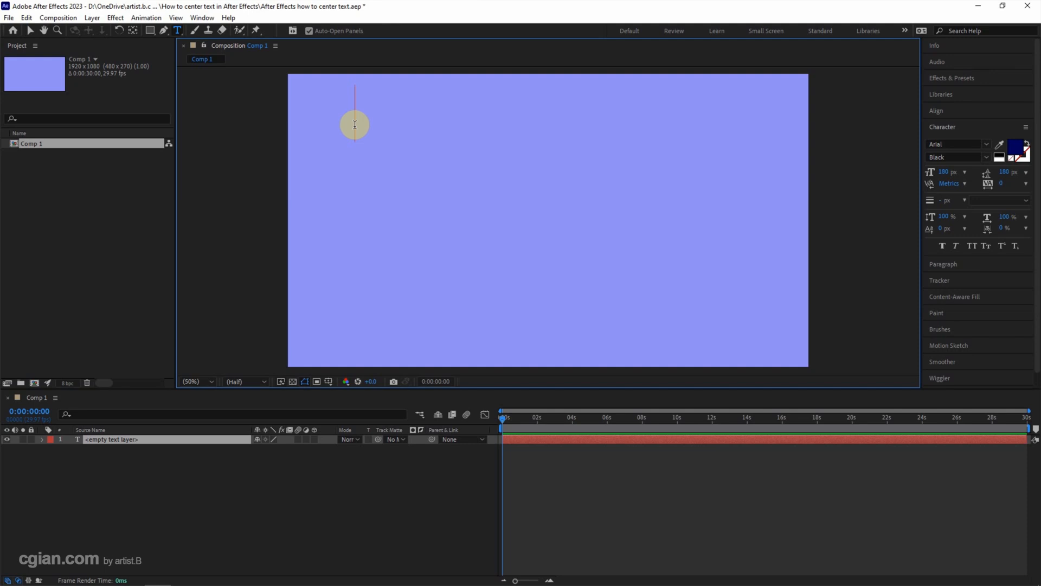
- Type the two-line text 'After Effects' over 'Center Text' with the Type tool
{"action": "type", "text": "After Effects"}
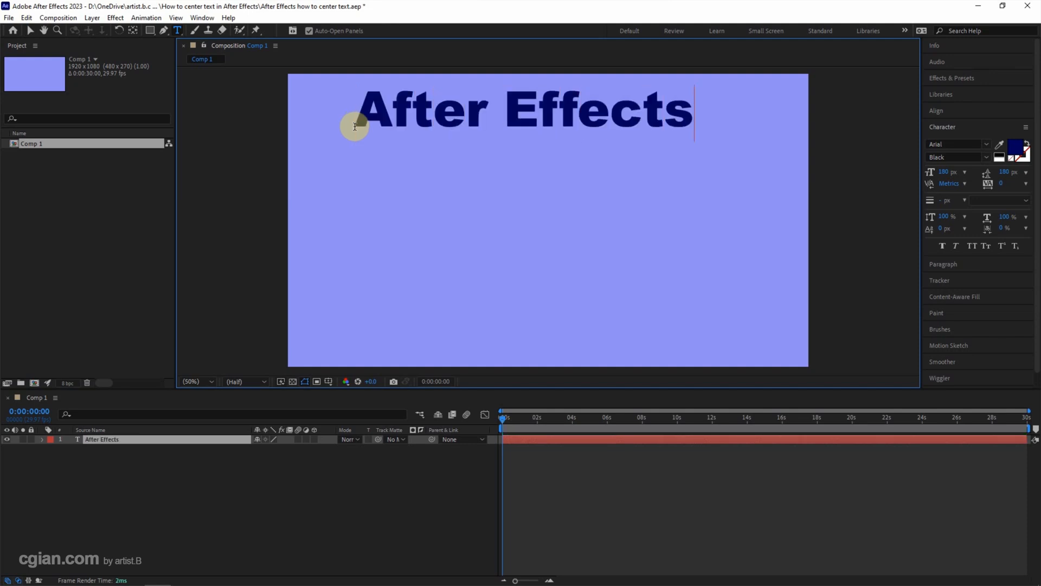
{"action": "type", "text": "Cen"}
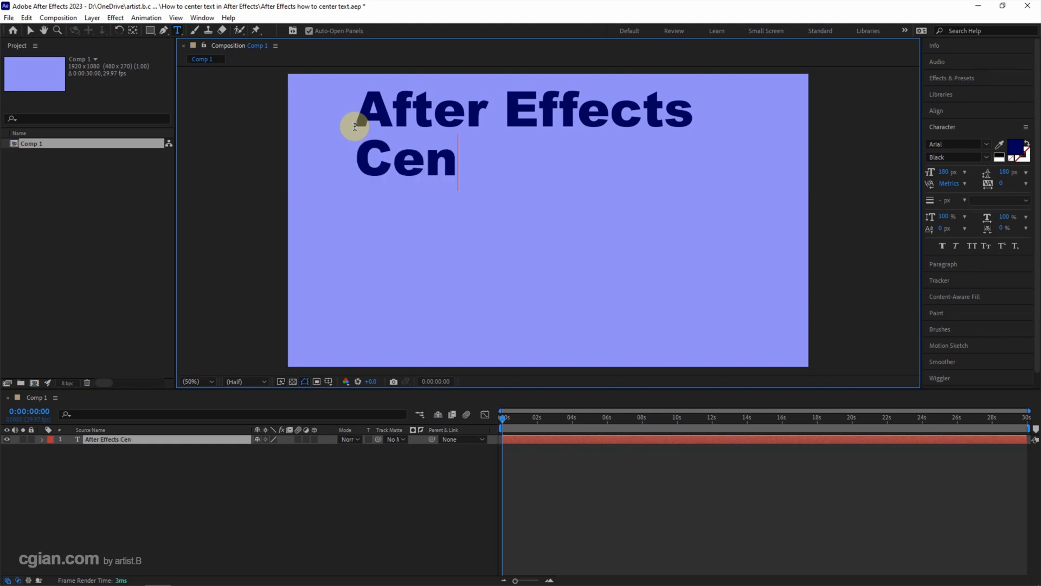
{"action": "type", "text": "ter Text"}
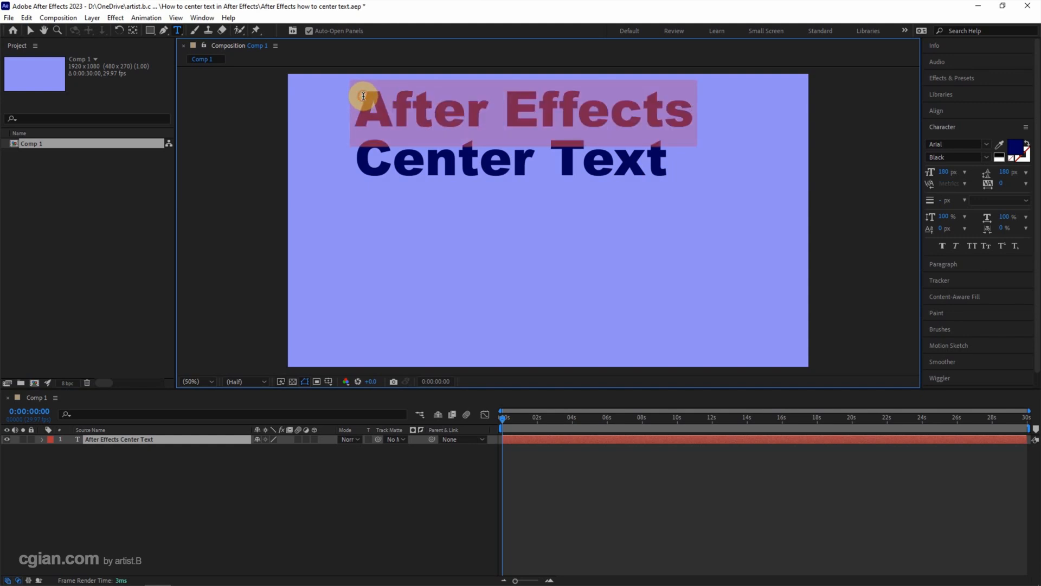
{"action": "mouse_move", "coordinate": [366, 95]}
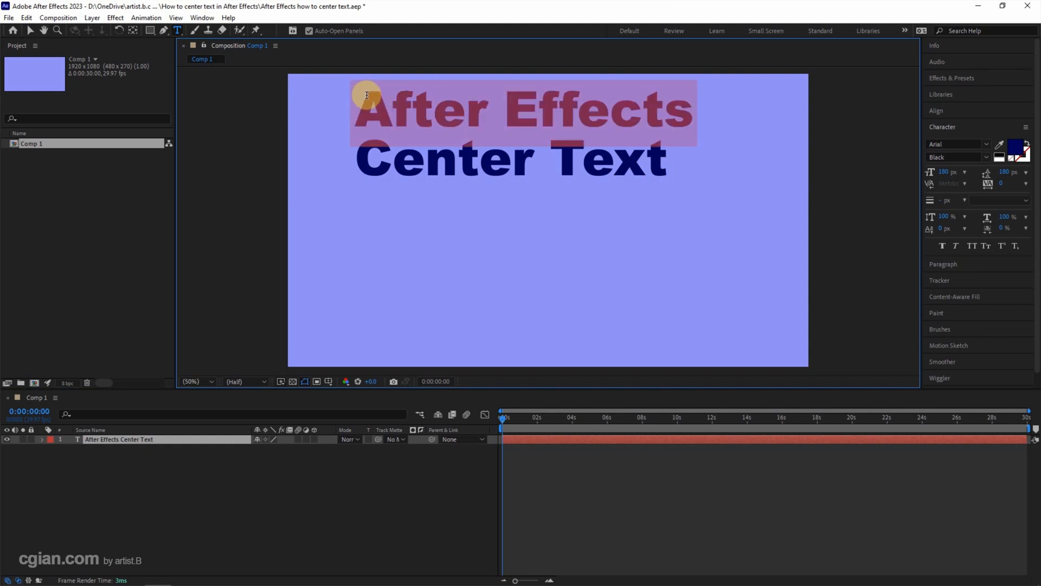
{"action": "mouse_move", "coordinate": [933, 263]}
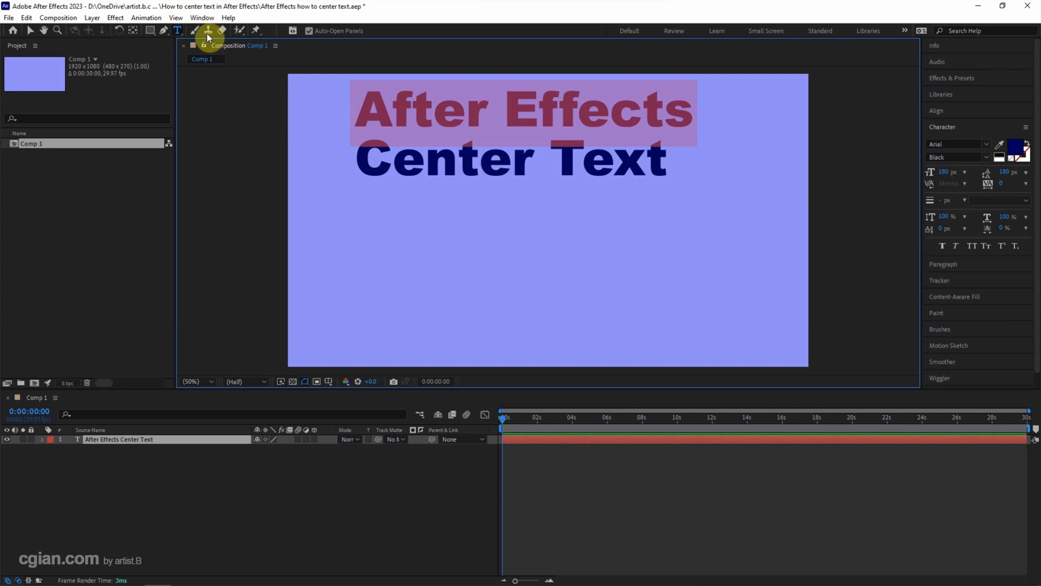
- Show the Paragraph panel and center-align both text lines
{"action": "left_click", "coordinate": [201, 19]}
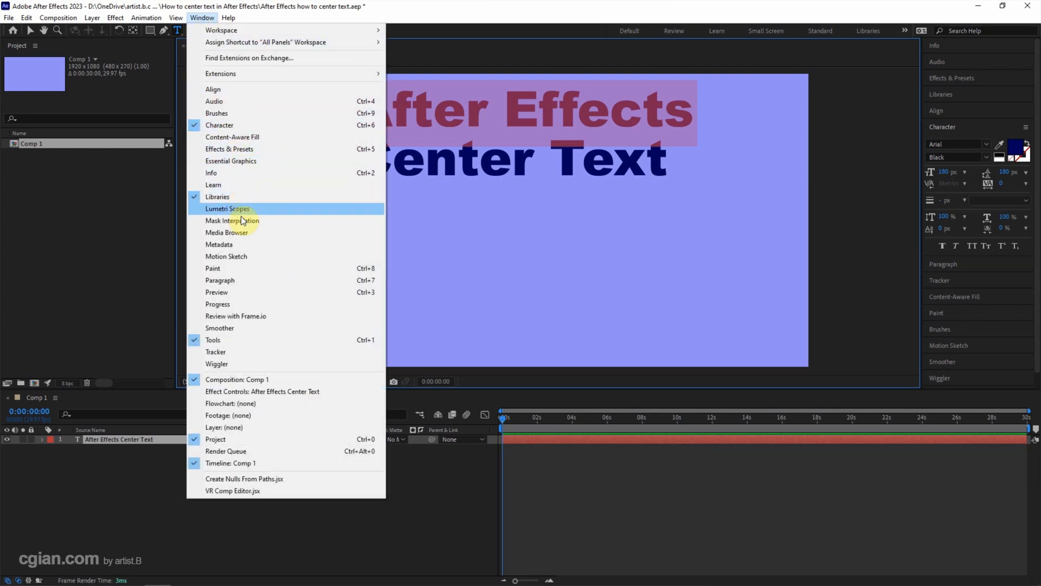
{"action": "left_click", "coordinate": [220, 280]}
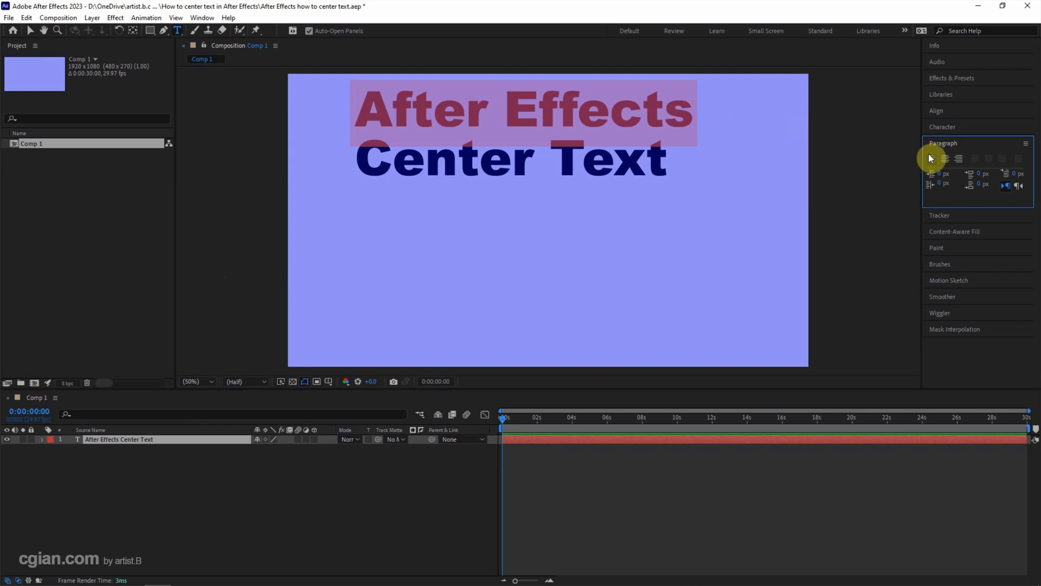
{"action": "mouse_move", "coordinate": [948, 164]}
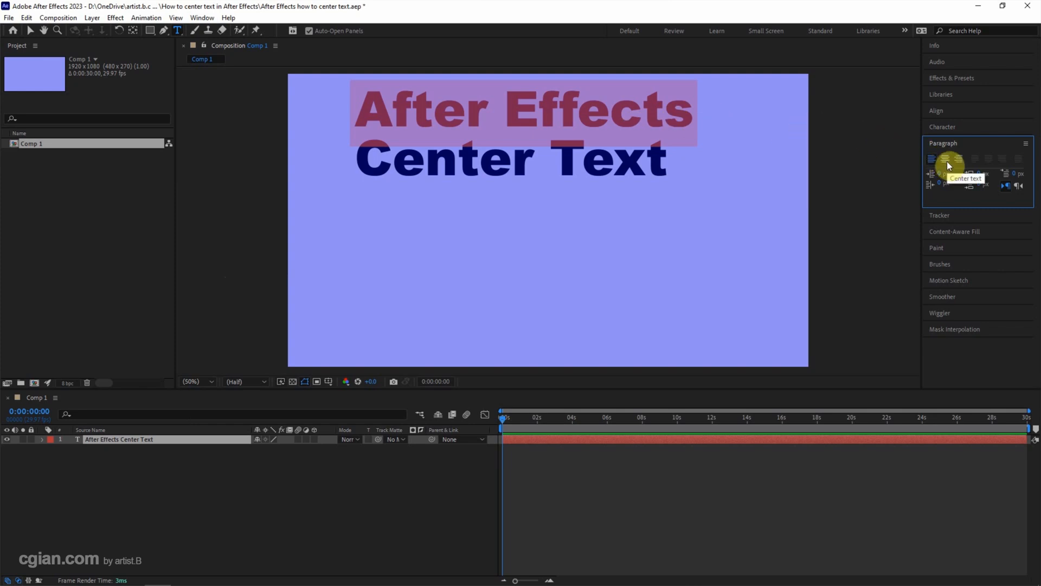
{"action": "left_click", "coordinate": [948, 158]}
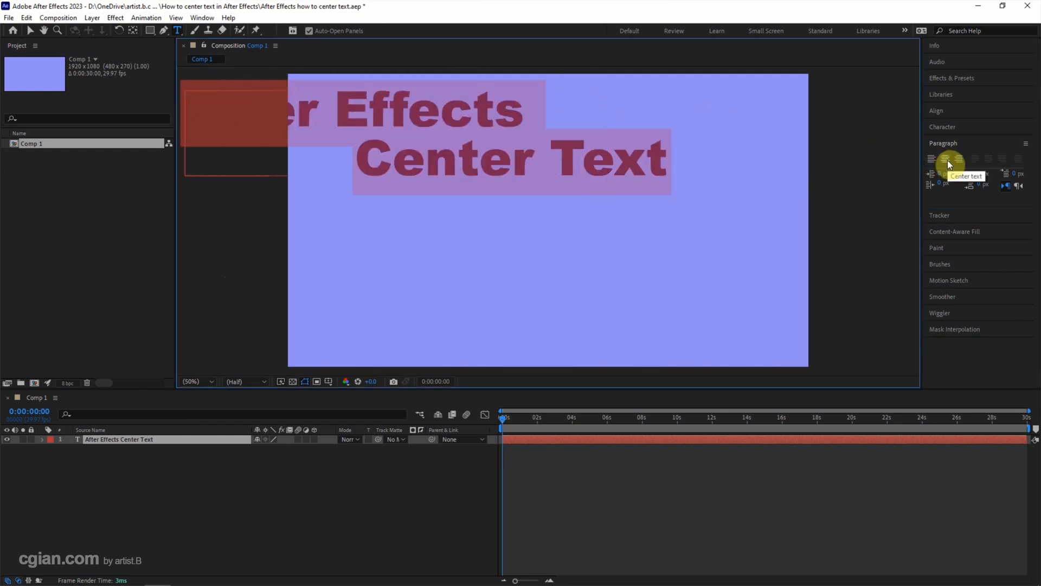
{"action": "left_click", "coordinate": [930, 158]}
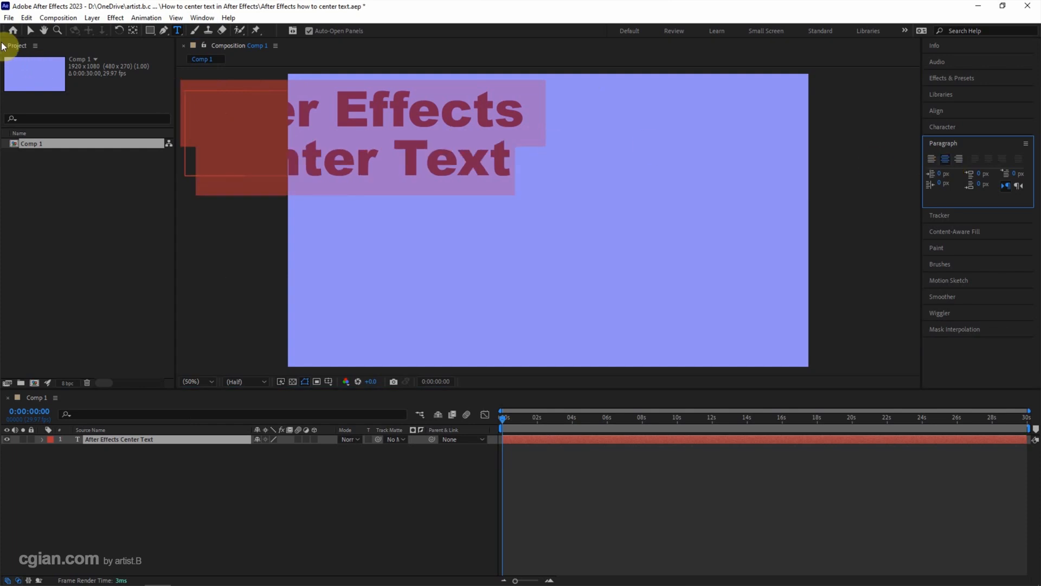
- Select the text layer and align it to the composition's horizontal center via the Align panel
{"action": "left_click", "coordinate": [31, 30]}
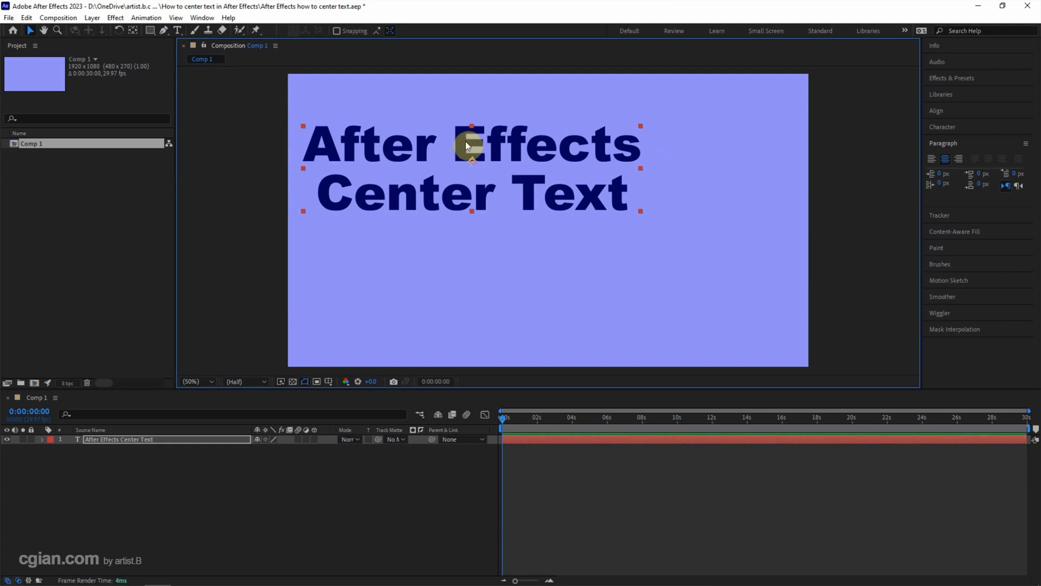
{"action": "mouse_move", "coordinate": [508, 132]}
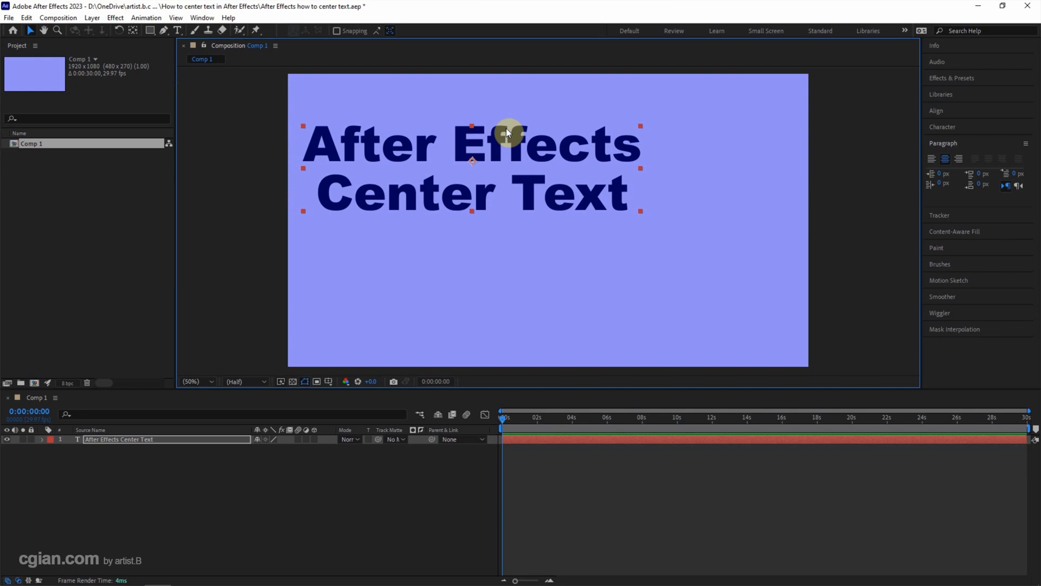
{"action": "left_click", "coordinate": [937, 111]}
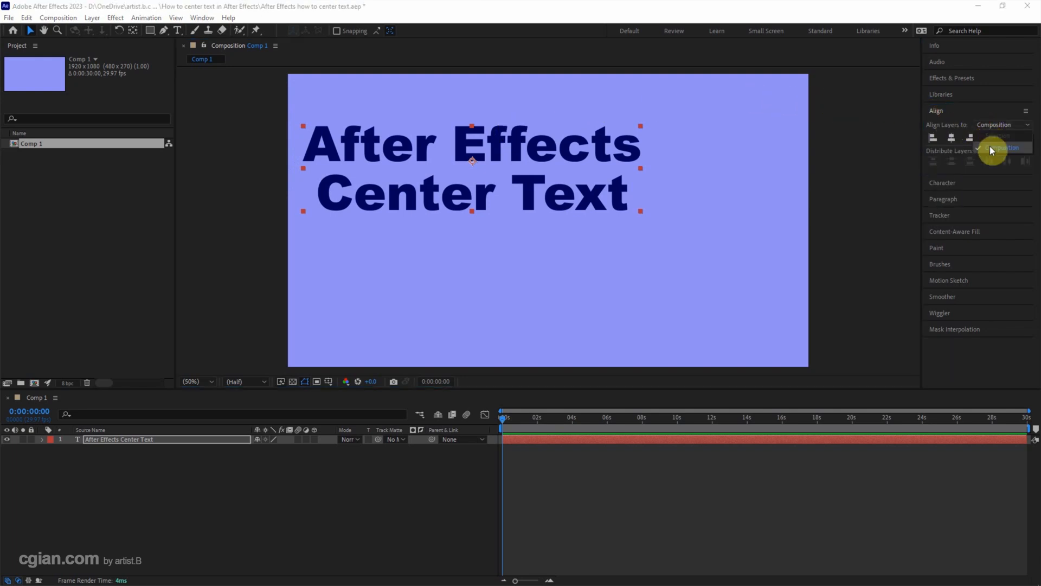
{"action": "mouse_move", "coordinate": [951, 137]}
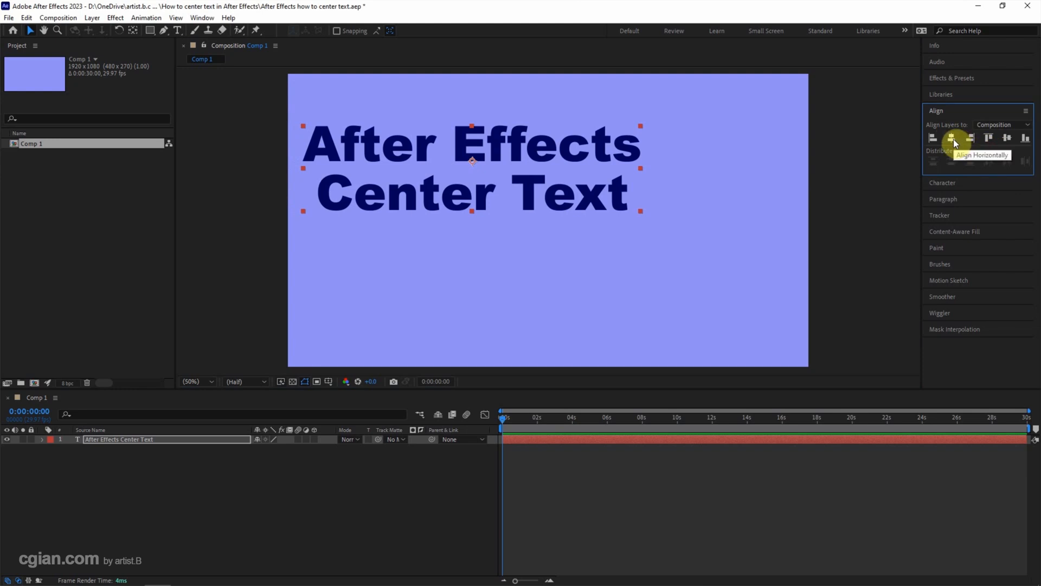
{"action": "left_click", "coordinate": [952, 138]}
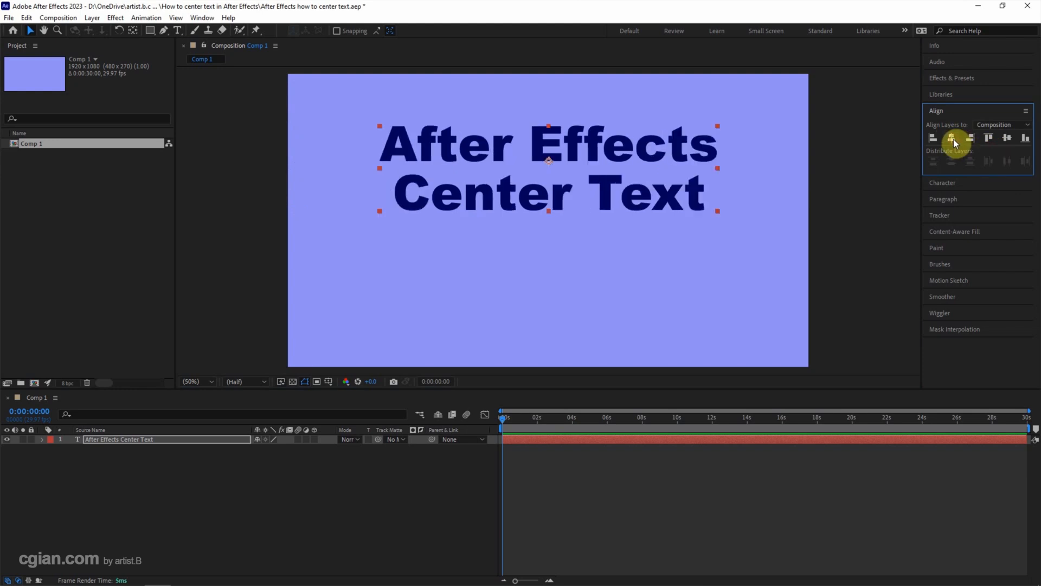